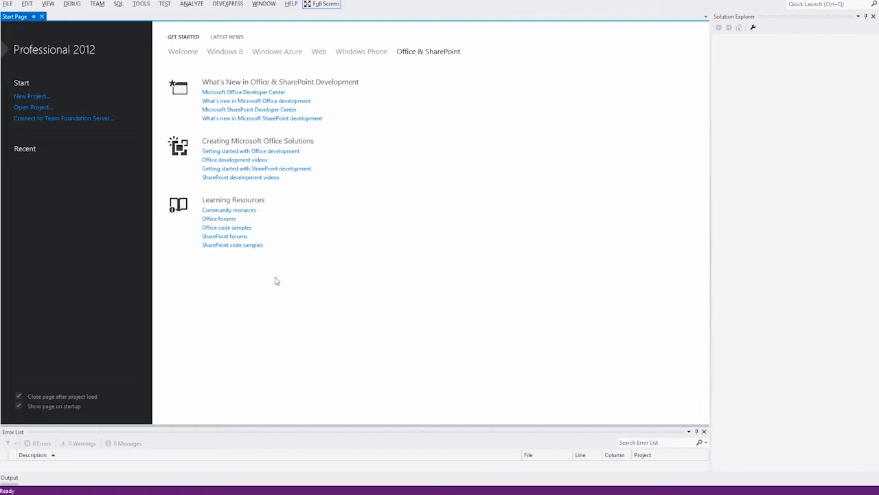
pyautogui.moveTo(68, 121)
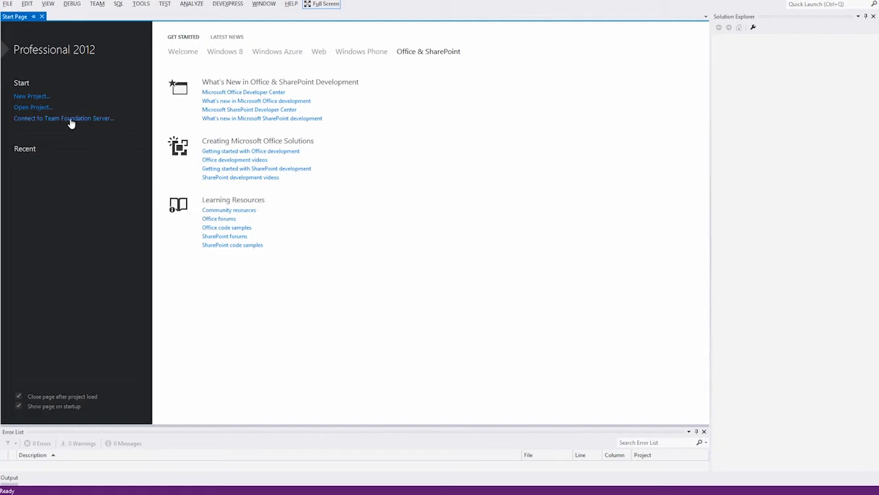
# Step: Start a new project from the Start Page, listing the Visual C# Windows templates
pyautogui.click(32, 96)
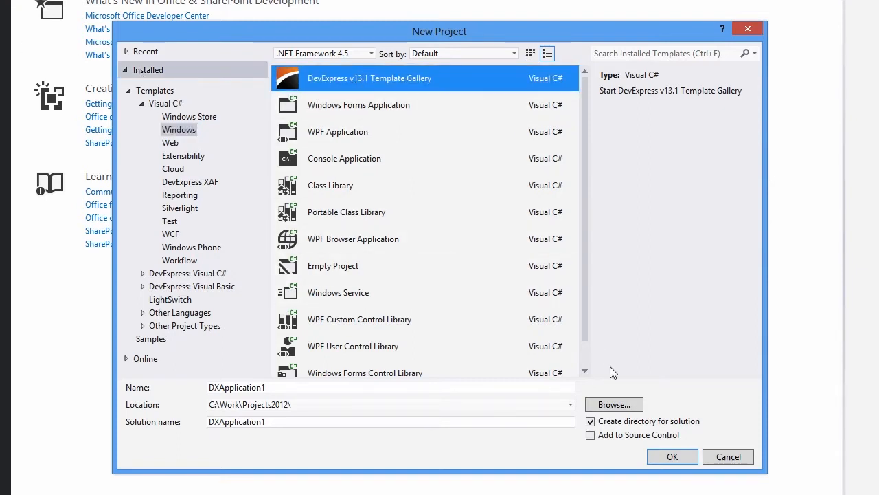
# Step: Create DXApplication1 from the DevExpress Template Gallery's WPF Blank Application template
pyautogui.click(673, 456)
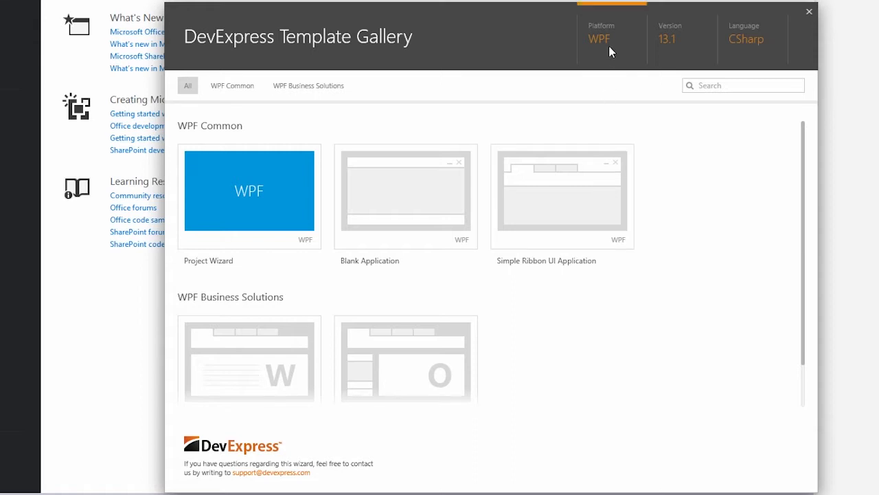
pyautogui.click(601, 38)
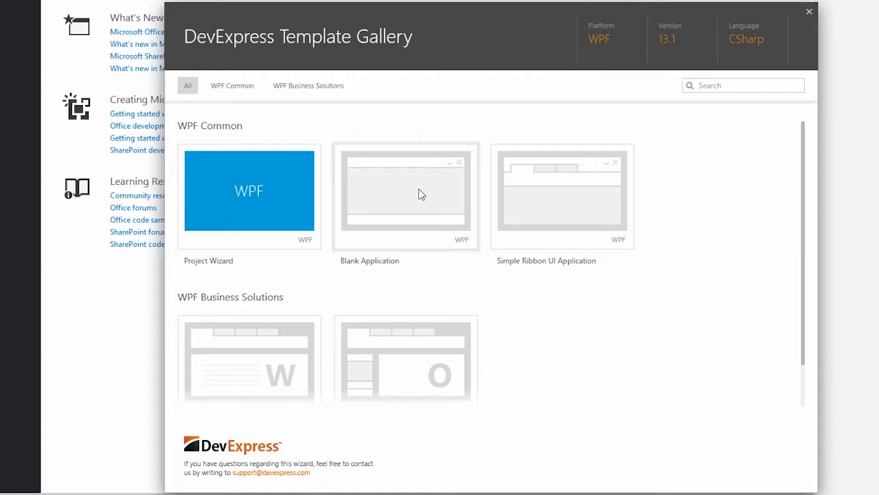
pyautogui.click(405, 198)
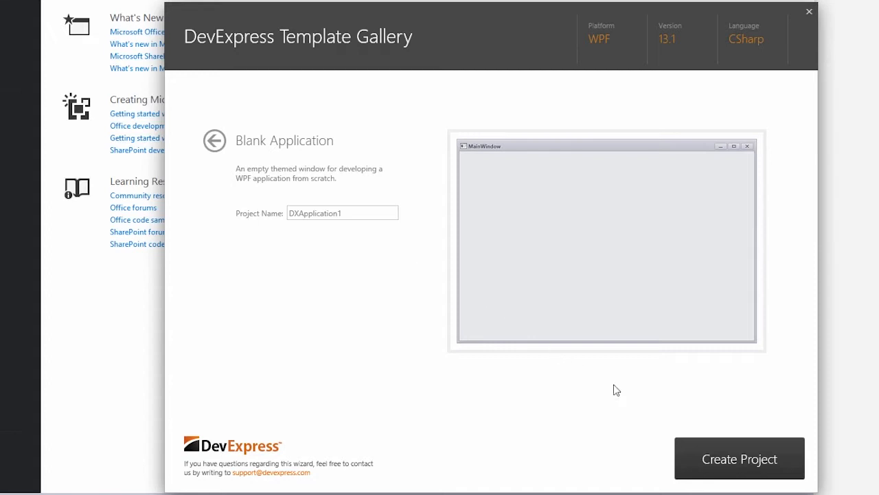
pyautogui.click(740, 459)
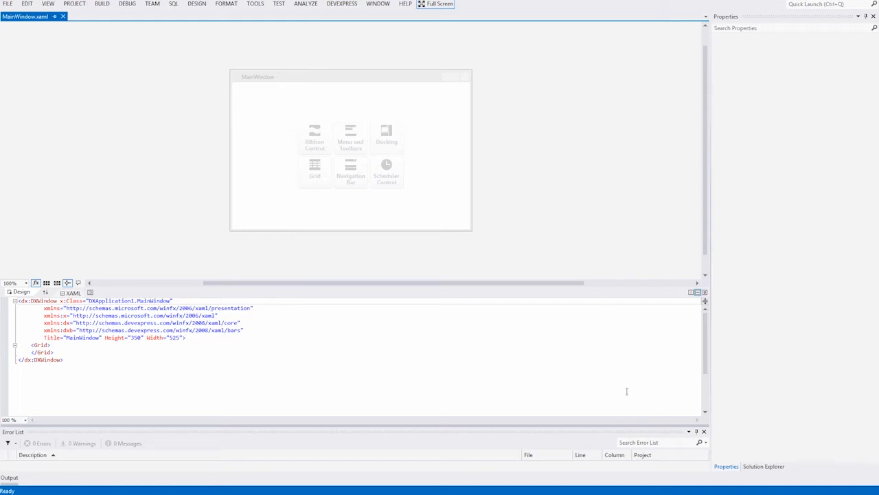
# Step: Add a new item to the DXApplication1 project from Solution Explorer
pyautogui.click(770, 467)
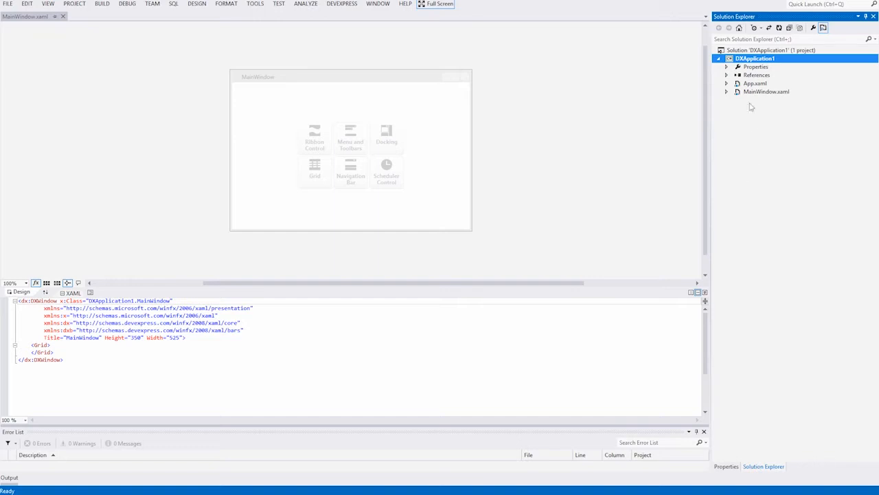
pyautogui.rightClick(750, 59)
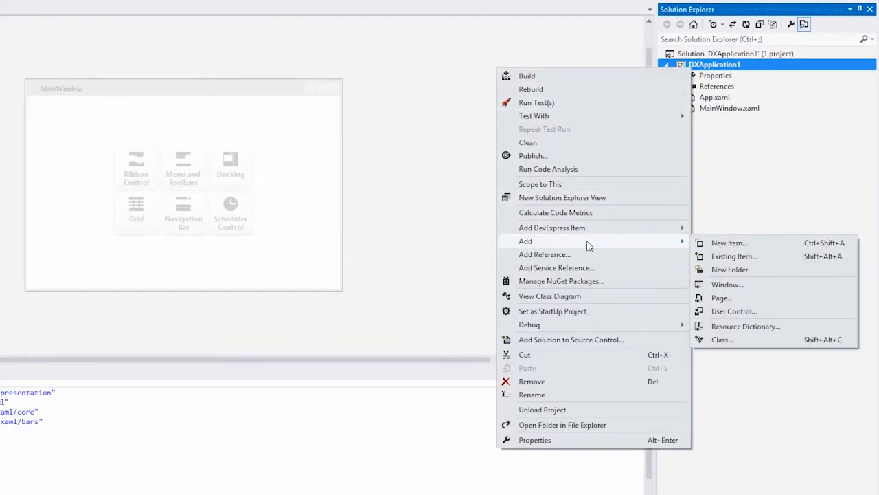
pyautogui.click(728, 241)
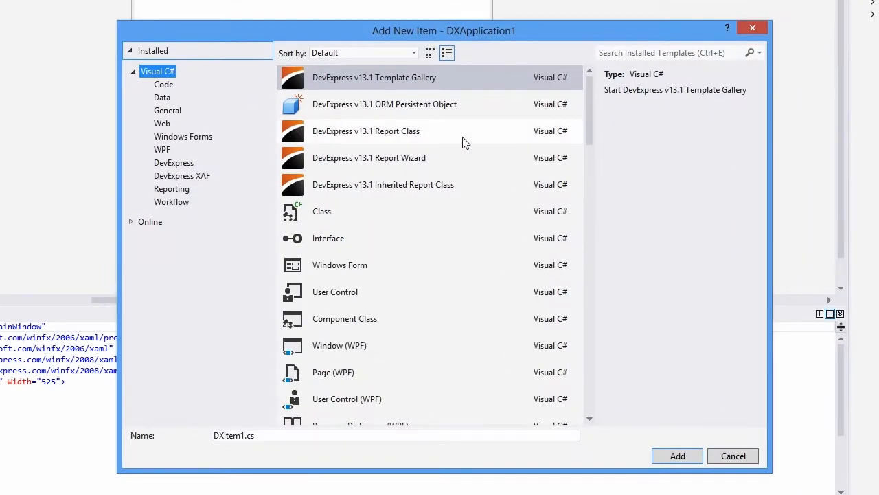
# Step: Add an ADO.NET Entity Data Model (Model1.edmx) from the Data templates
pyautogui.click(162, 96)
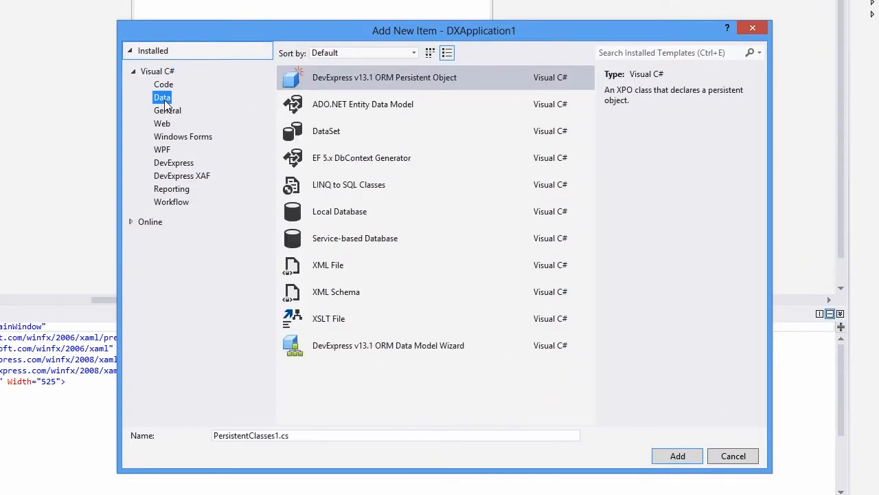
pyautogui.click(363, 104)
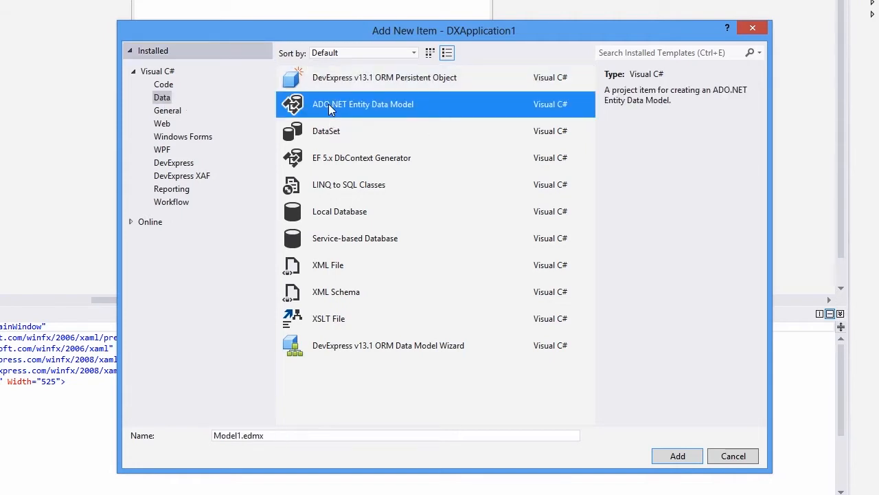
pyautogui.moveTo(672, 457)
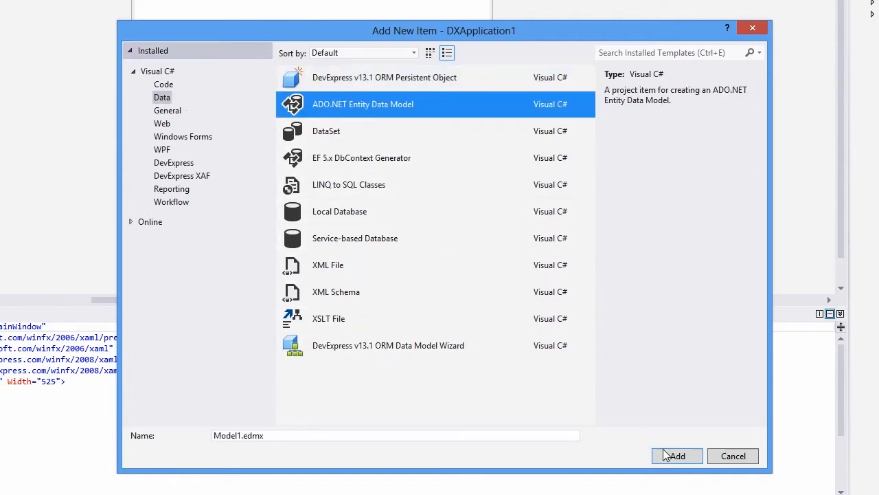
pyautogui.click(676, 456)
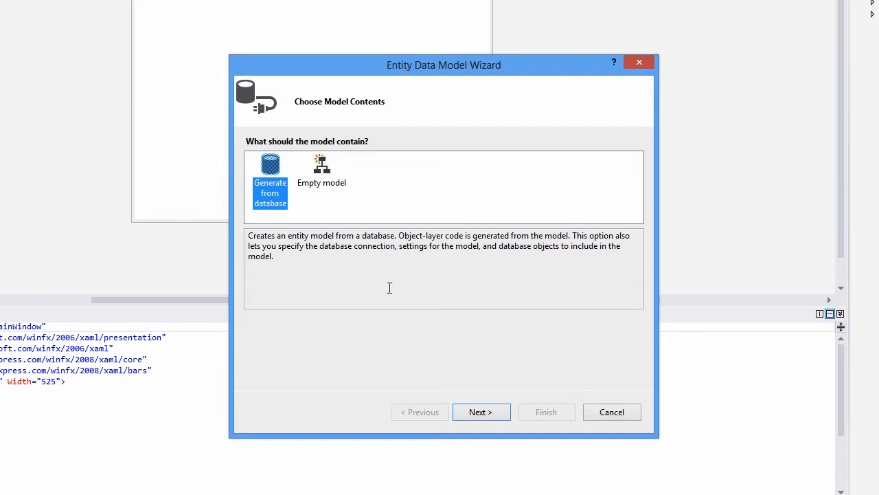
pyautogui.moveTo(273, 206)
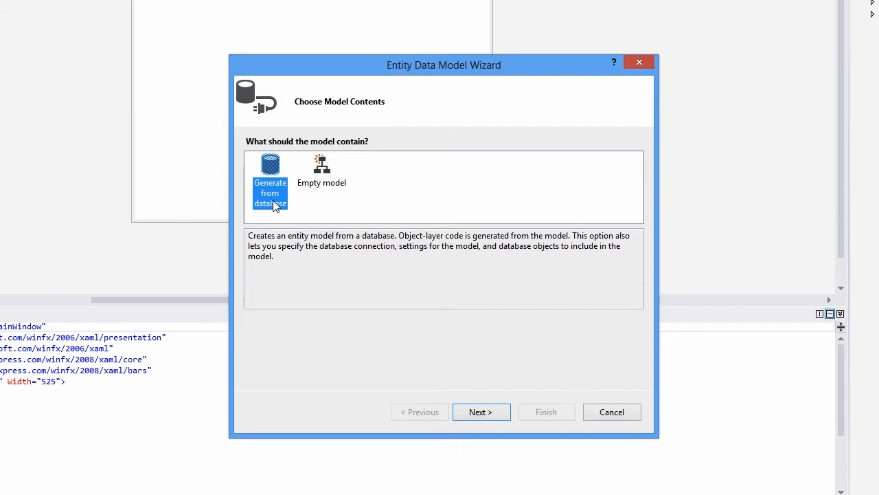
# Step: Generate the model from a database using a new Microsoft SQL Server Database File connection
pyautogui.click(481, 412)
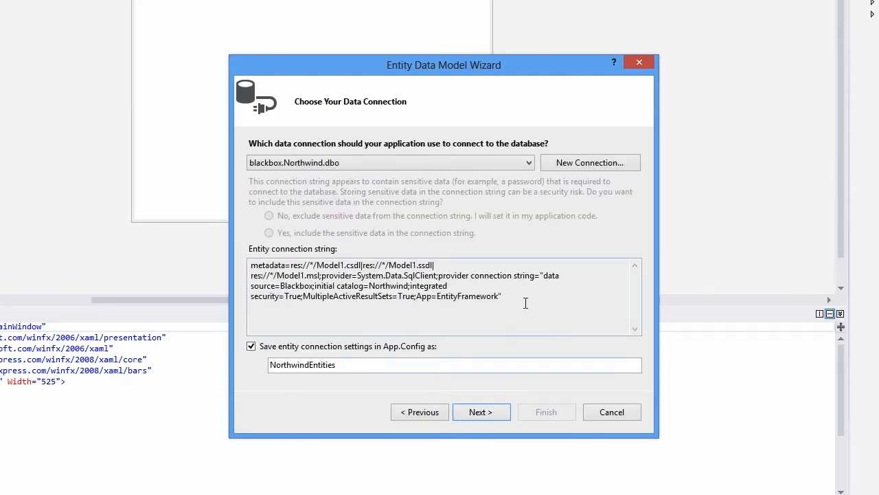
pyautogui.click(591, 162)
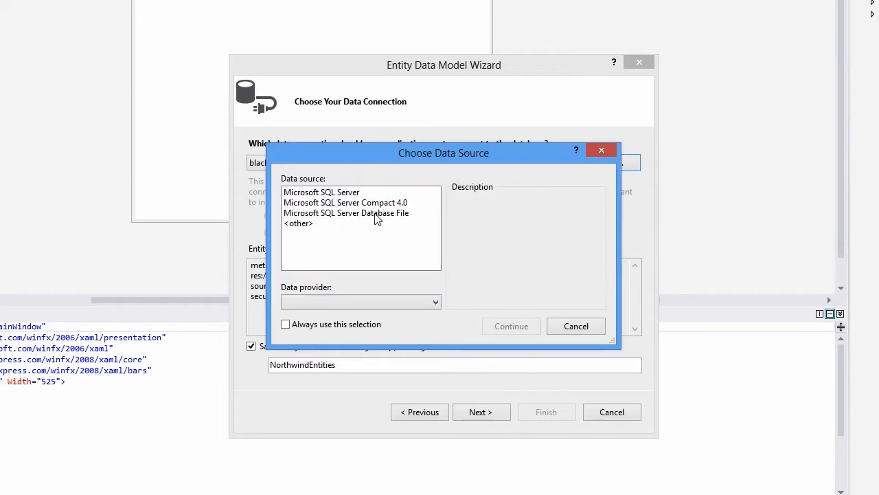
pyautogui.click(346, 212)
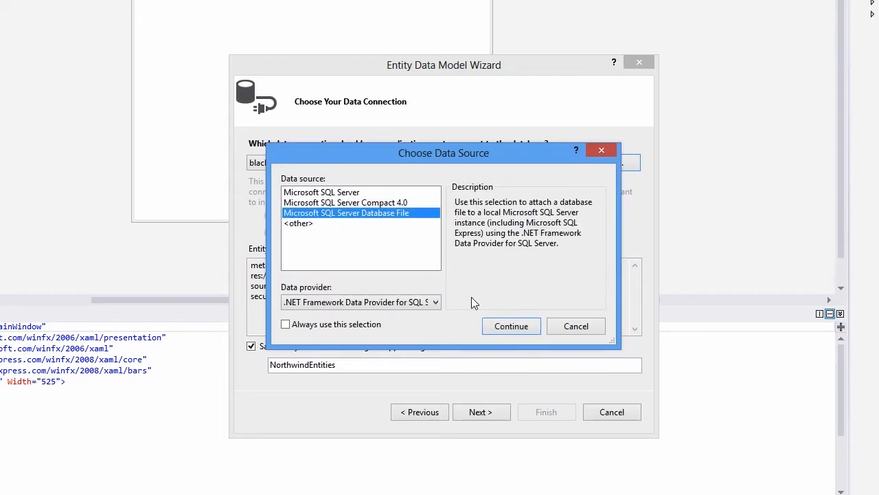
pyautogui.click(511, 326)
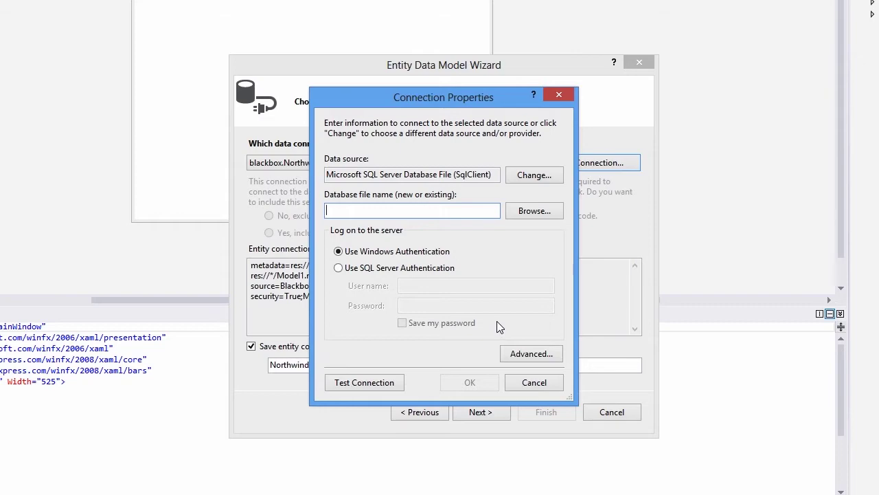
# Step: Connect to C:\Northwind.mdf and confirm it as the NorthwindEntities connection
pyautogui.click(533, 211)
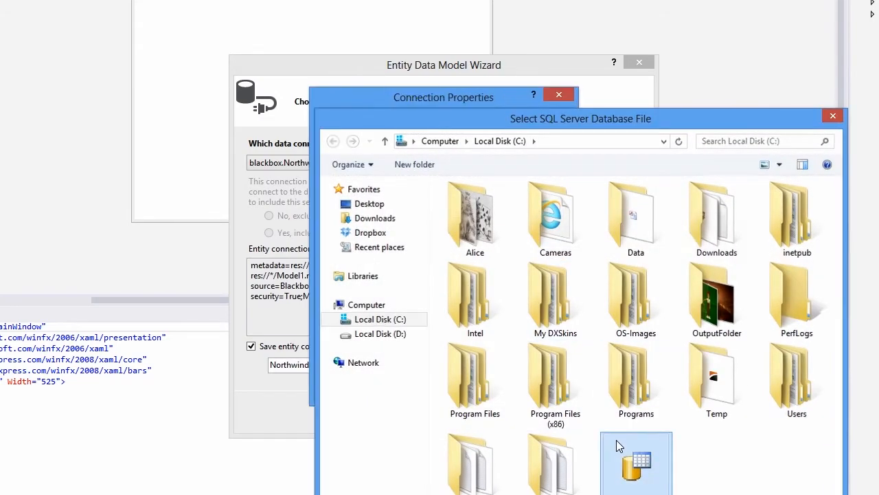
pyautogui.click(635, 461)
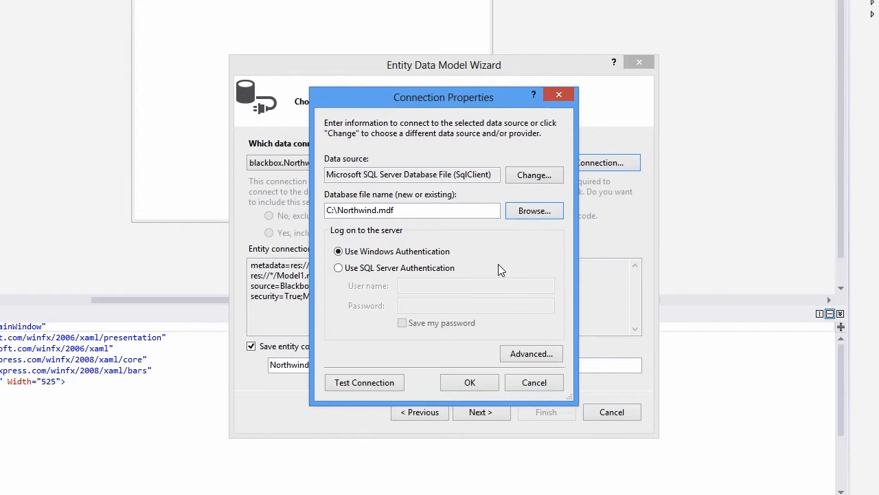
pyautogui.moveTo(500, 253)
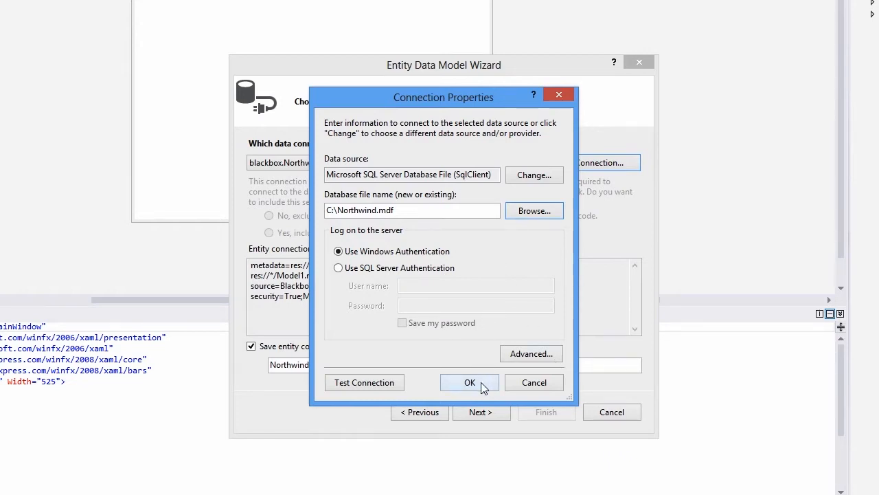
pyautogui.click(470, 382)
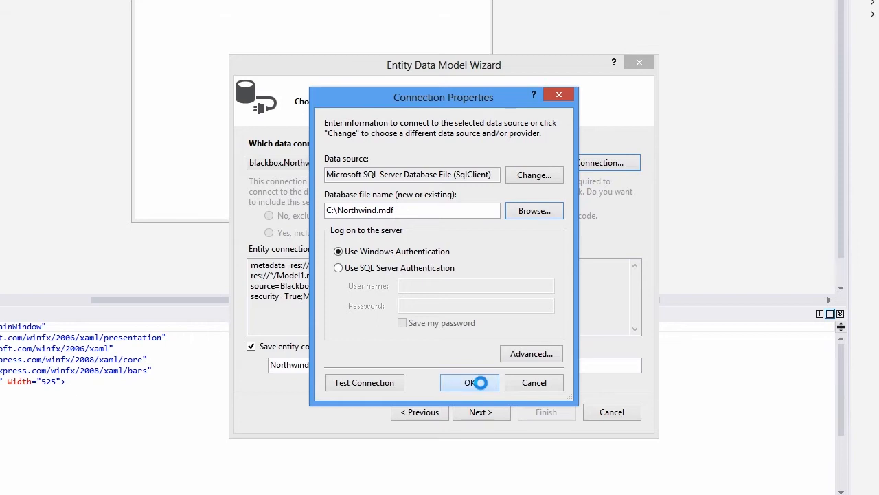
pyautogui.click(470, 382)
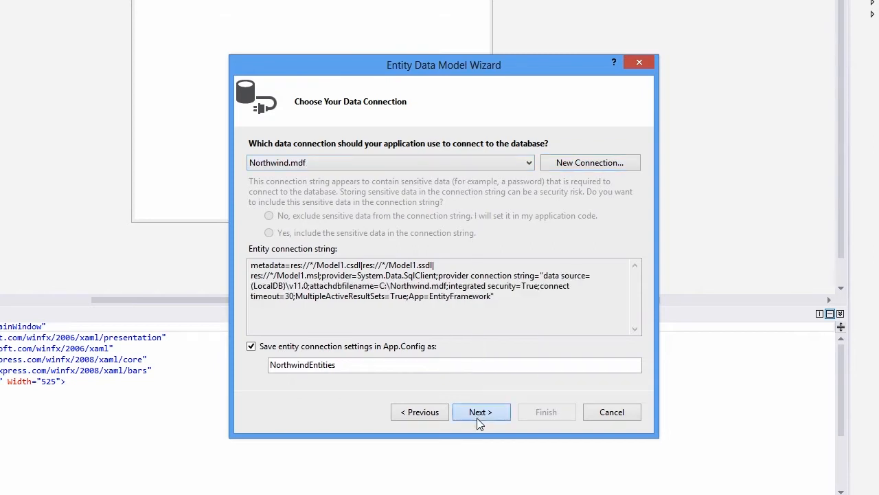
# Step: Copy Northwind.mdf into the project and finish generating the model with its tables and views
pyautogui.click(481, 412)
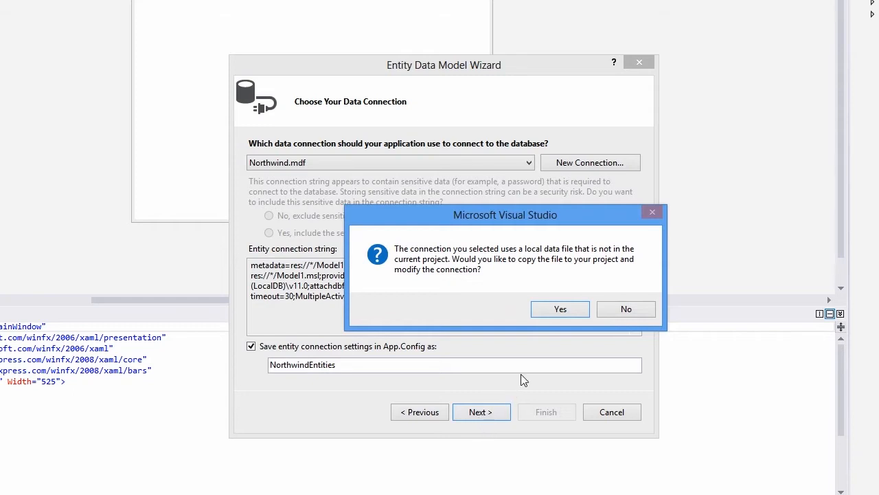
pyautogui.click(560, 307)
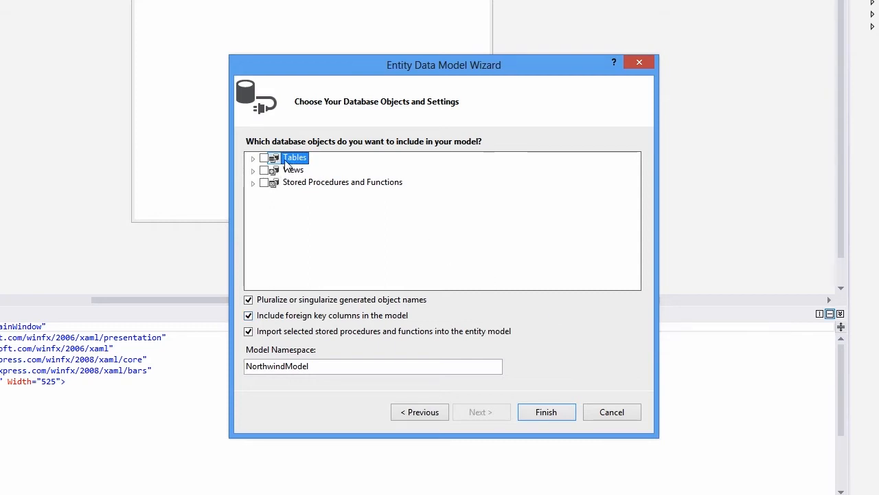
pyautogui.click(263, 157)
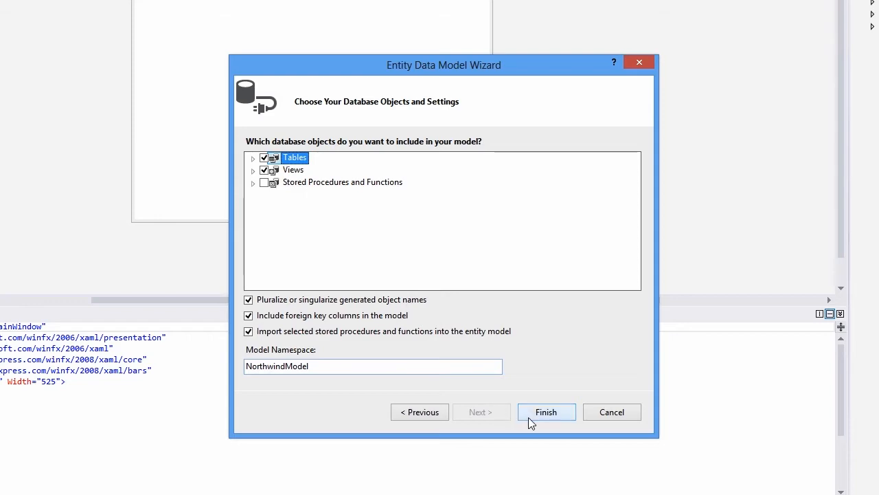
pyautogui.click(547, 412)
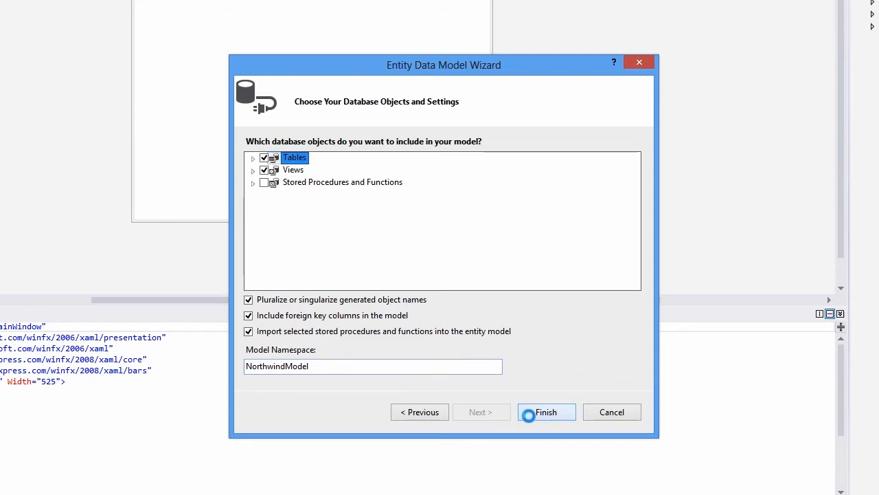
pyautogui.click(547, 413)
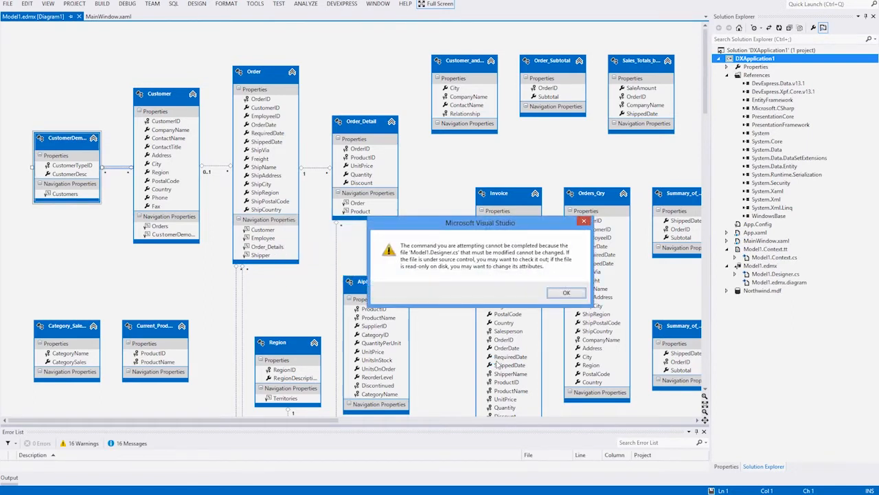
# Step: Dismiss the warning and review Northwind.mdf's Copy to Output Directory property in Solution Explorer
pyautogui.click(566, 293)
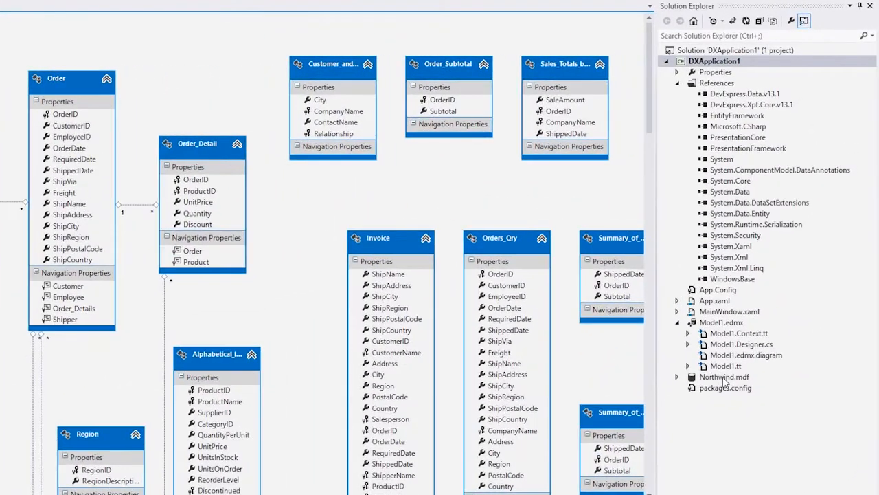
pyautogui.click(723, 376)
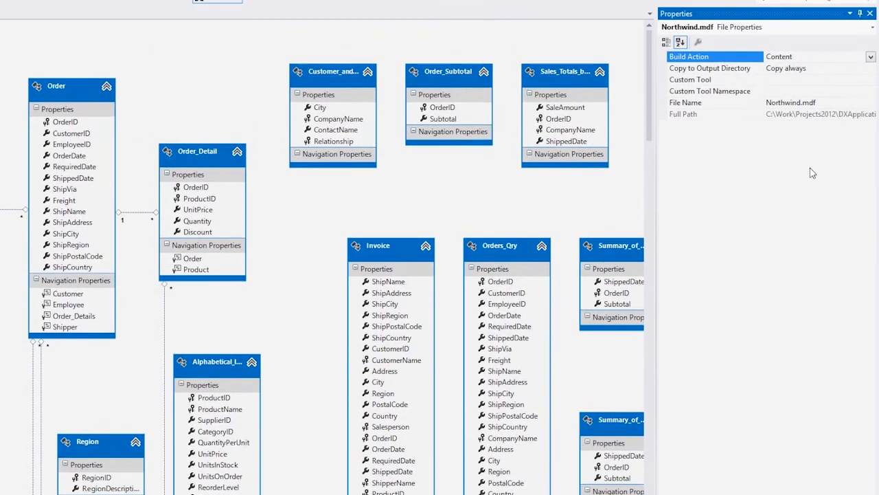
pyautogui.click(709, 68)
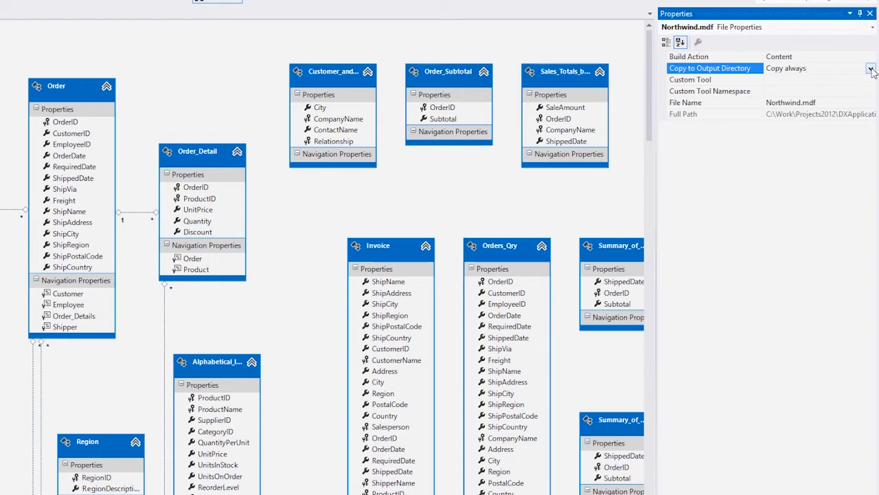
pyautogui.click(871, 68)
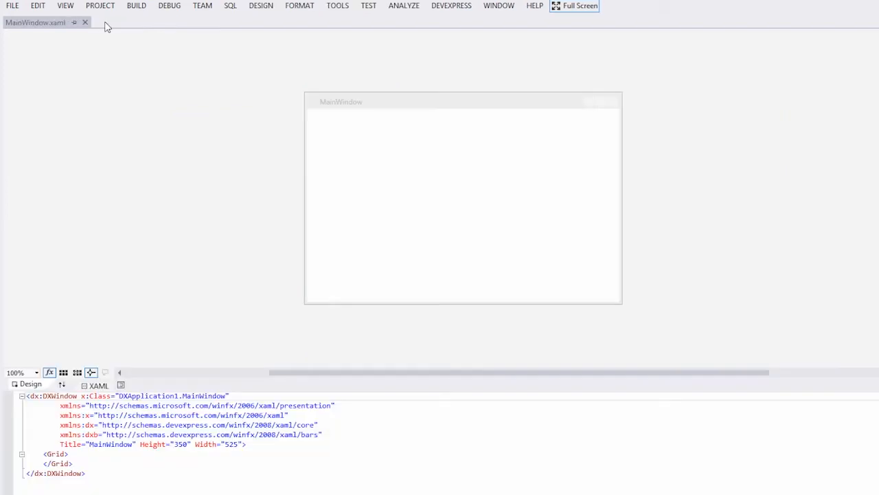
# Step: Build the solution, then show the DEVEXPRESS menu options
pyautogui.click(140, 5)
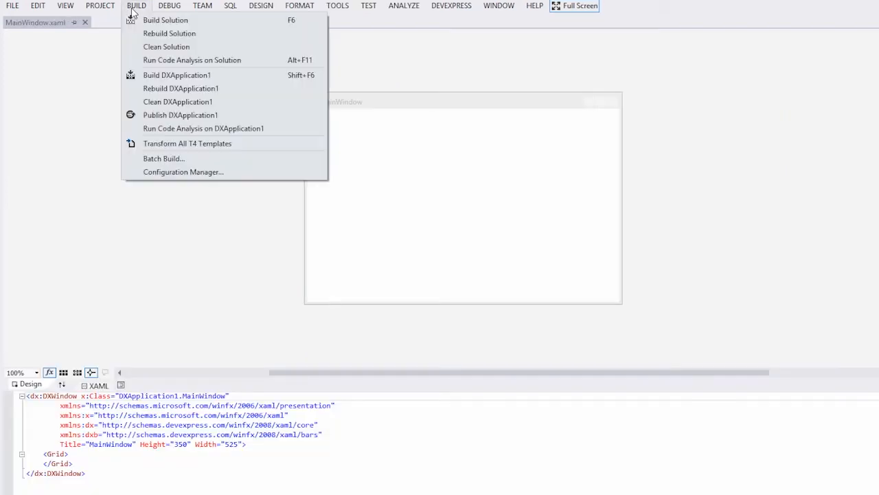
pyautogui.click(140, 38)
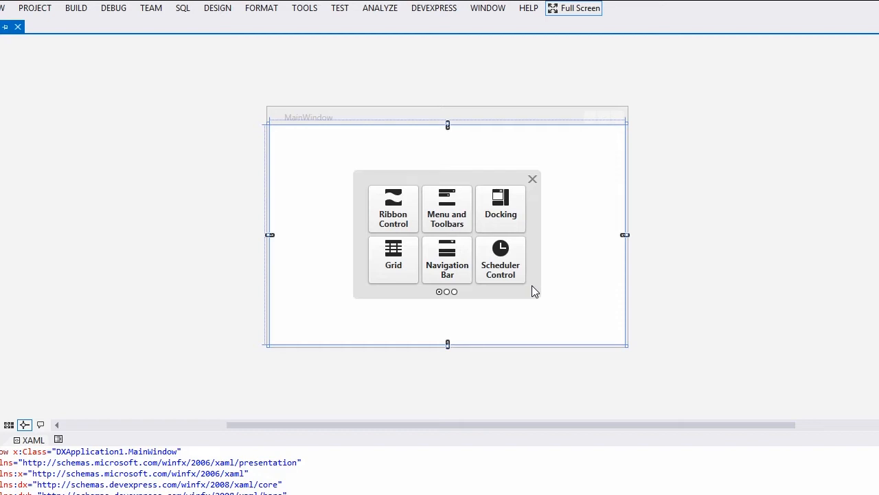
pyautogui.click(434, 8)
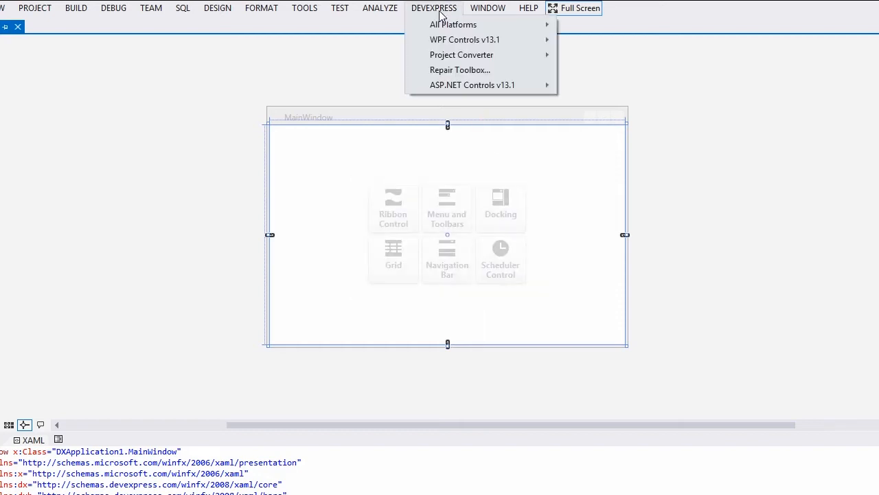
pyautogui.moveTo(455, 42)
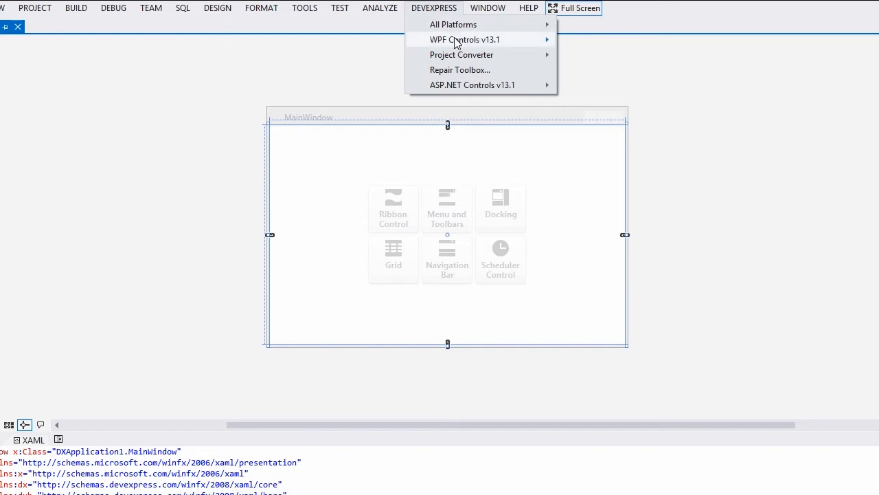
pyautogui.moveTo(464, 38)
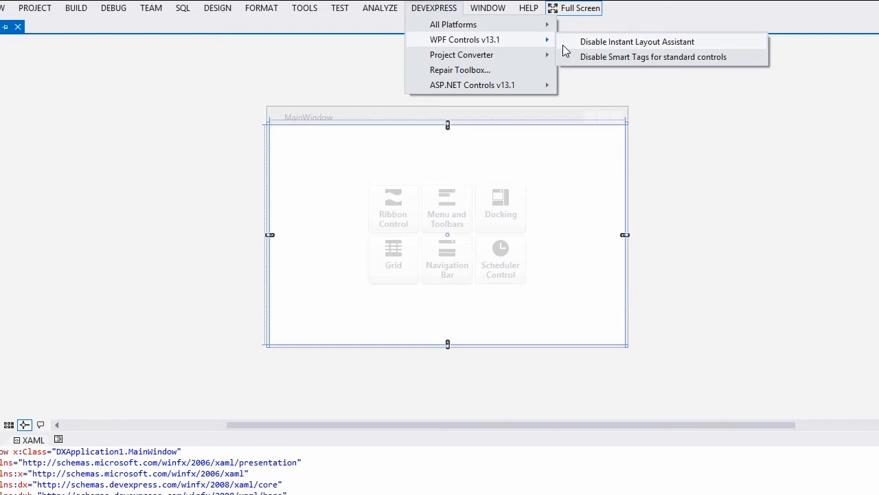
# Step: Disable DevExpress smart tags for standard controls under WPF Controls v13.1
pyautogui.click(533, 151)
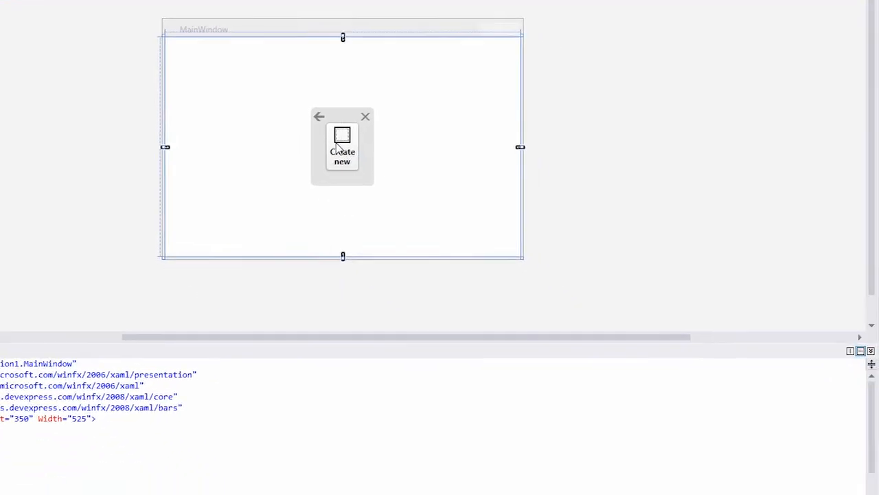
# Step: Create a new user control via the Instant Layout Assistant and select the Tabbed MDI View template
pyautogui.click(341, 144)
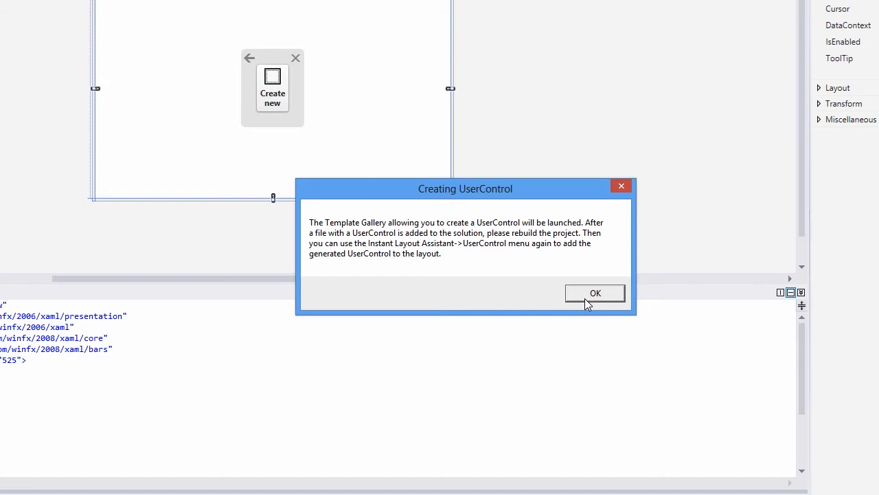
pyautogui.click(595, 294)
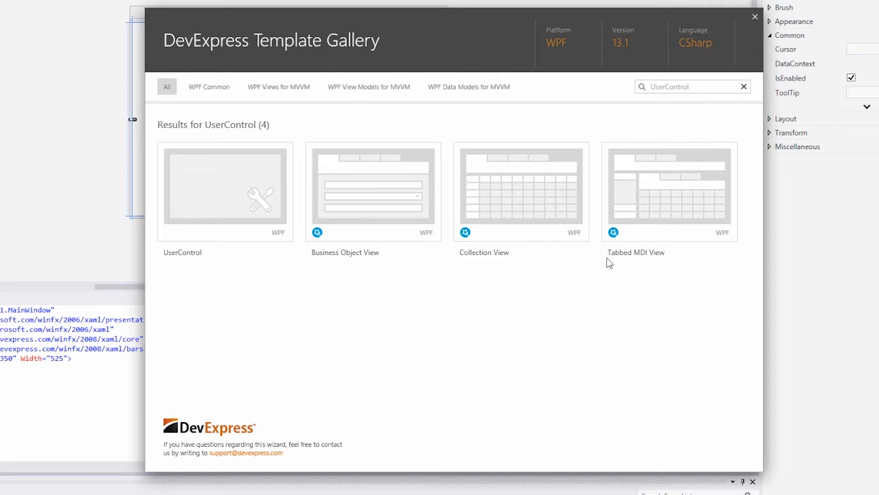
pyautogui.click(669, 193)
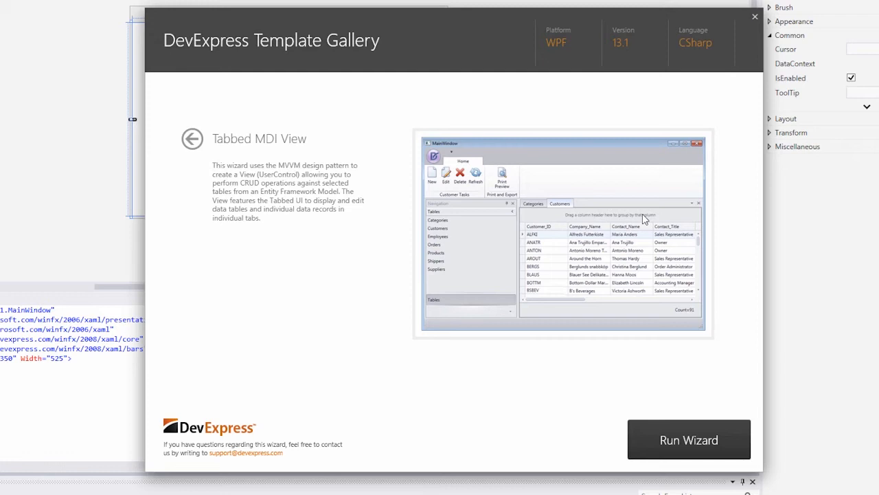
pyautogui.moveTo(659, 428)
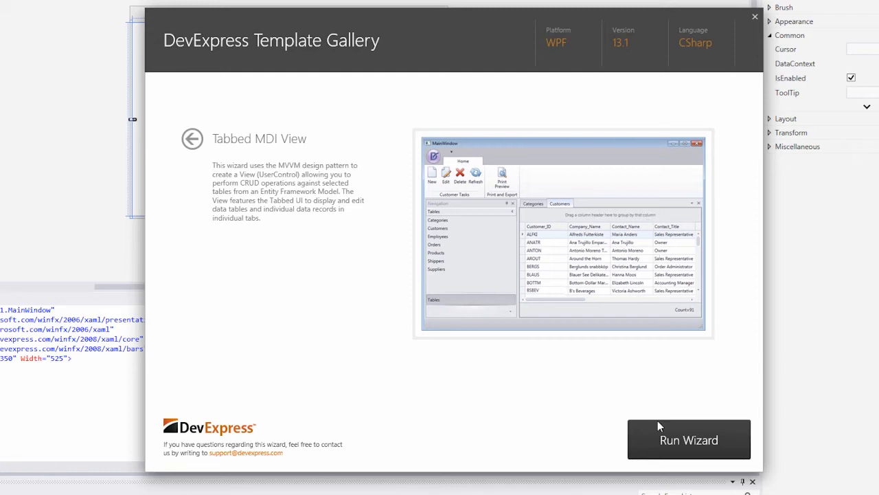
# Step: Run the Tabbed MDI View wizard with NorthwindEntities and every table and view, then let it build
pyautogui.click(684, 440)
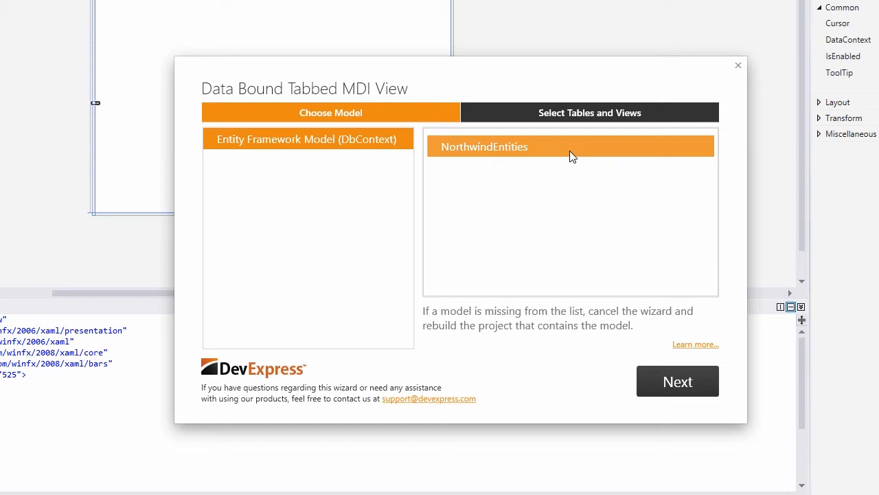
pyautogui.moveTo(653, 393)
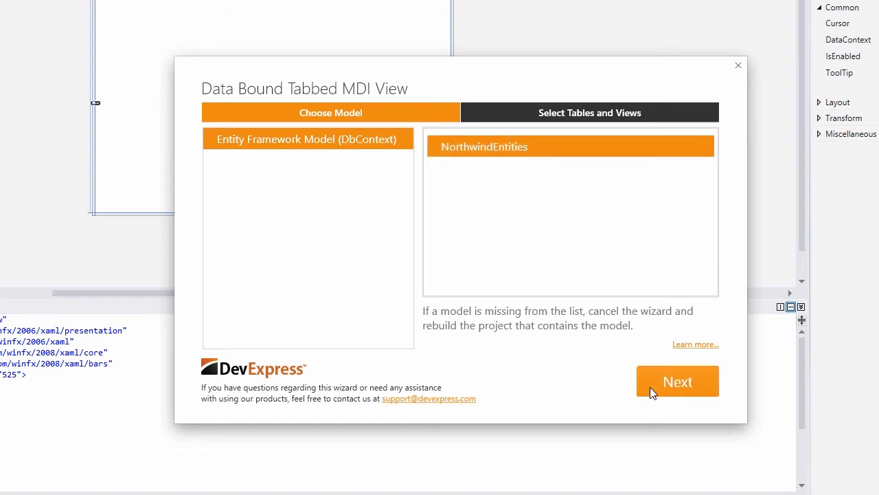
pyautogui.click(677, 382)
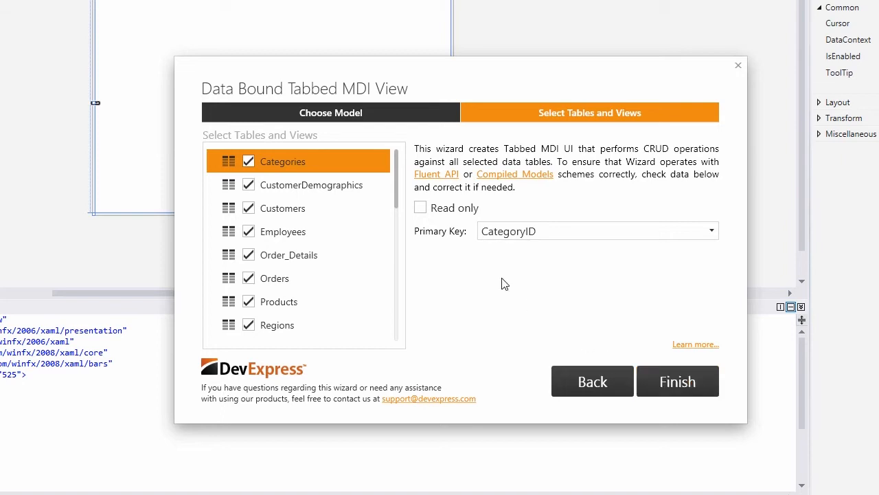
pyautogui.scroll(-3)
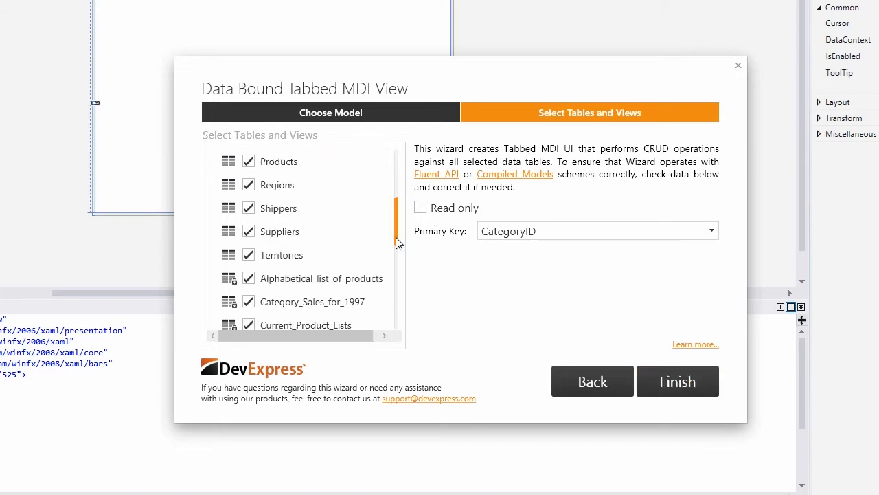
pyautogui.scroll(-3)
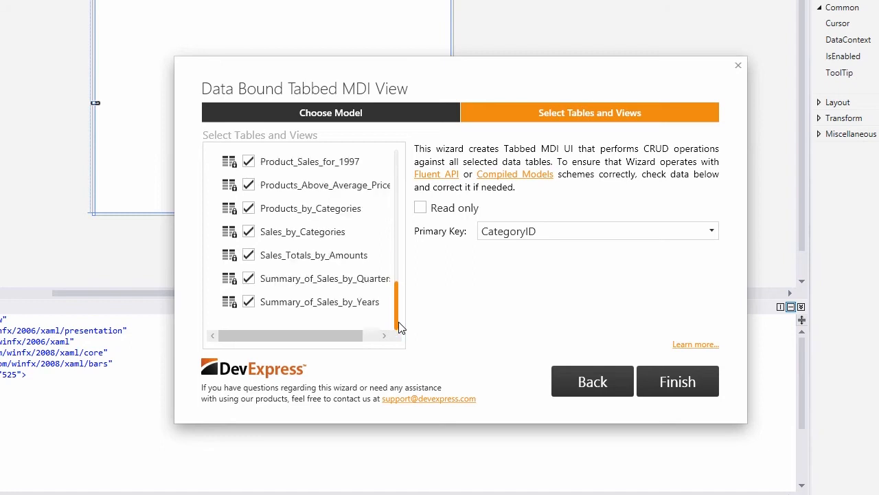
pyautogui.moveTo(657, 382)
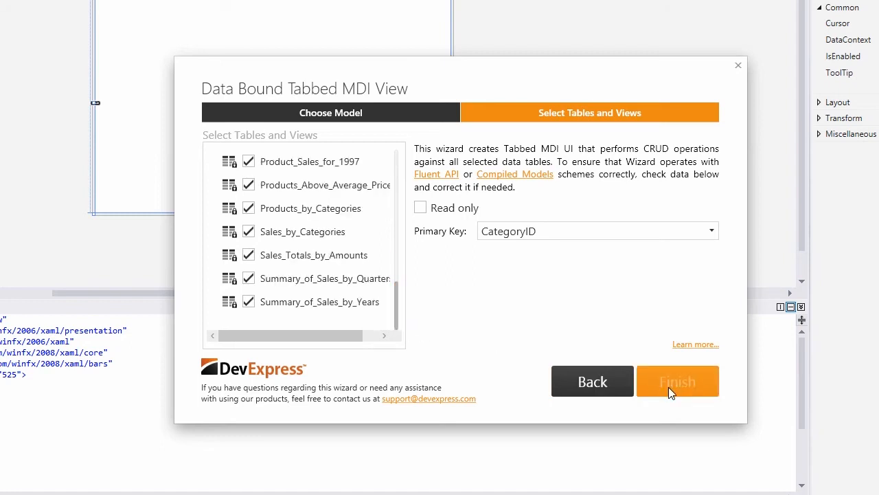
pyautogui.click(678, 380)
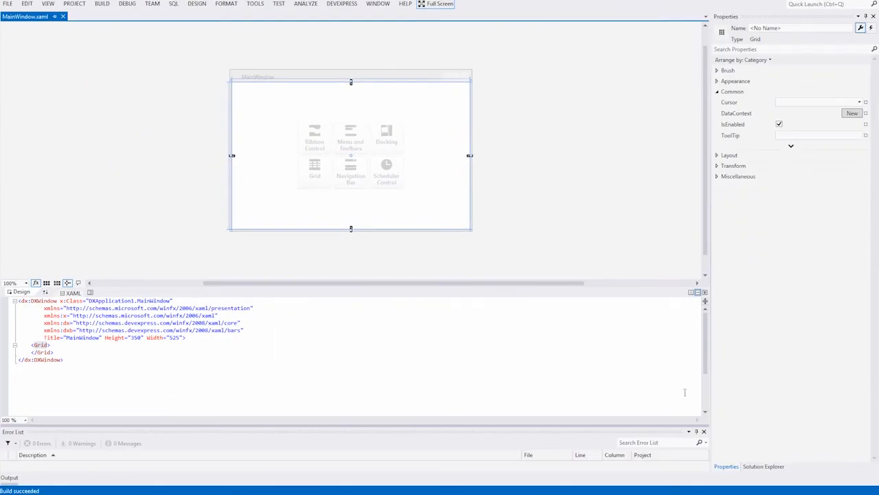
# Step: Show Solution Explorer with NorthwindEntitiesDataModel and ViewModels collapsed and the Views folder expanded
pyautogui.click(774, 468)
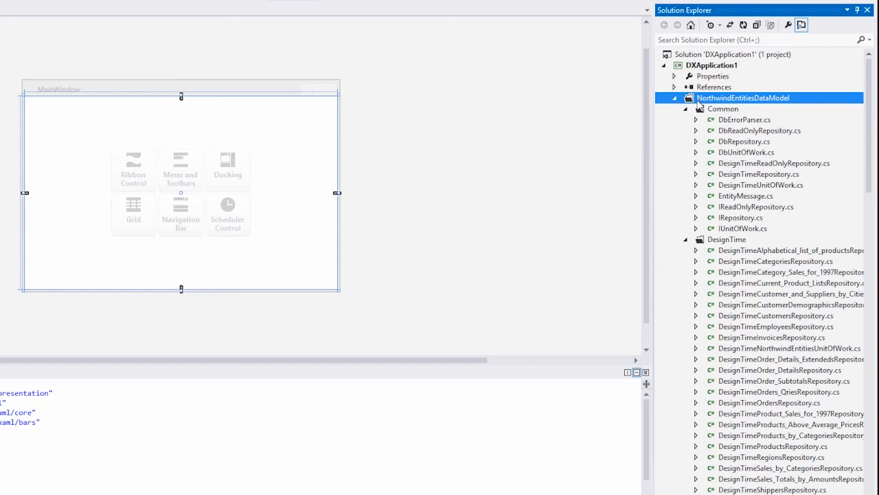
pyautogui.click(687, 109)
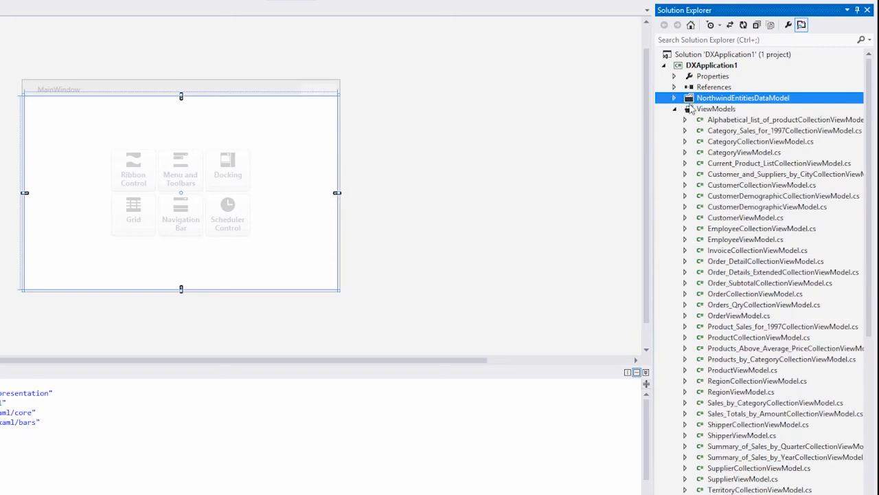
pyautogui.click(715, 109)
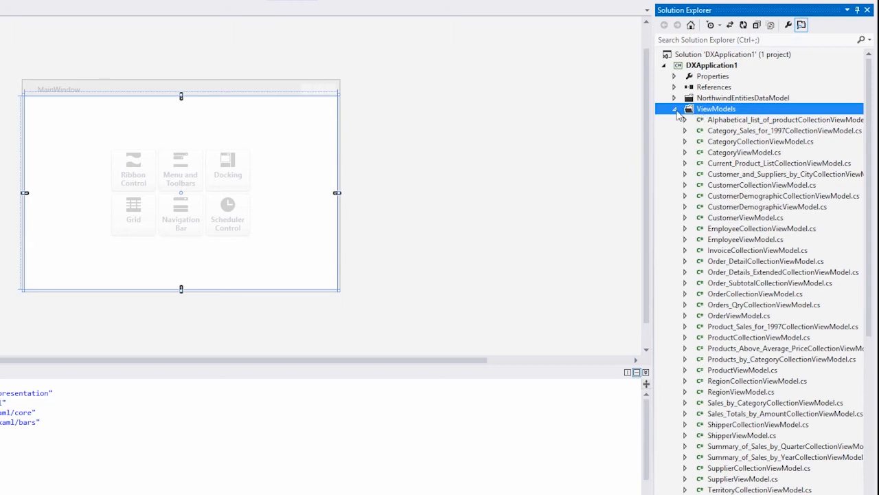
pyautogui.click(675, 109)
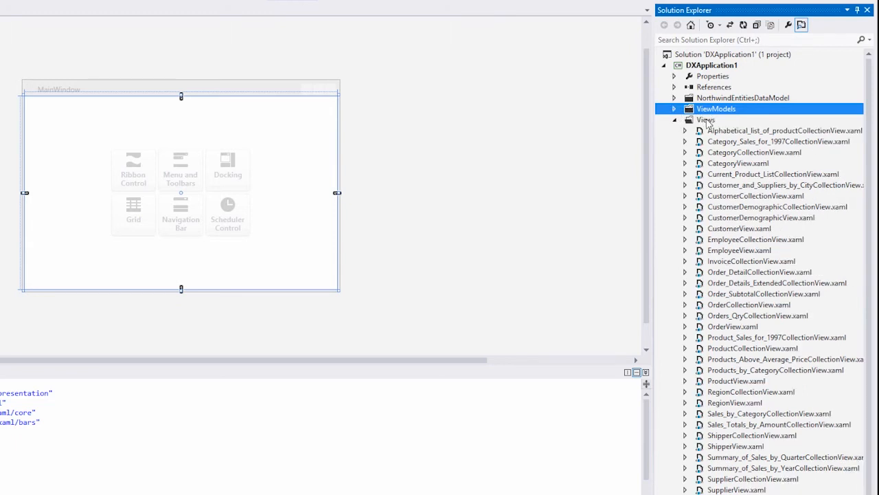
pyautogui.click(675, 120)
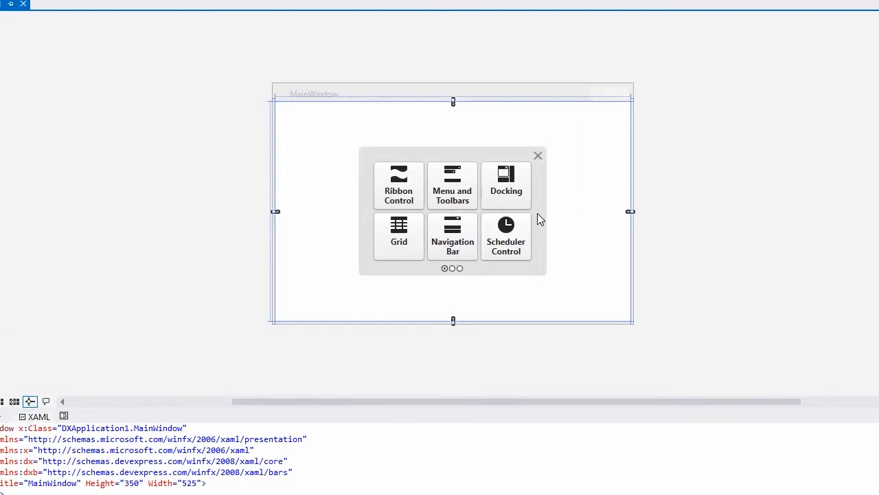
# Step: Dismiss the DevExpress quick-start panel and enlarge the MainWindow design surface
pyautogui.click(539, 212)
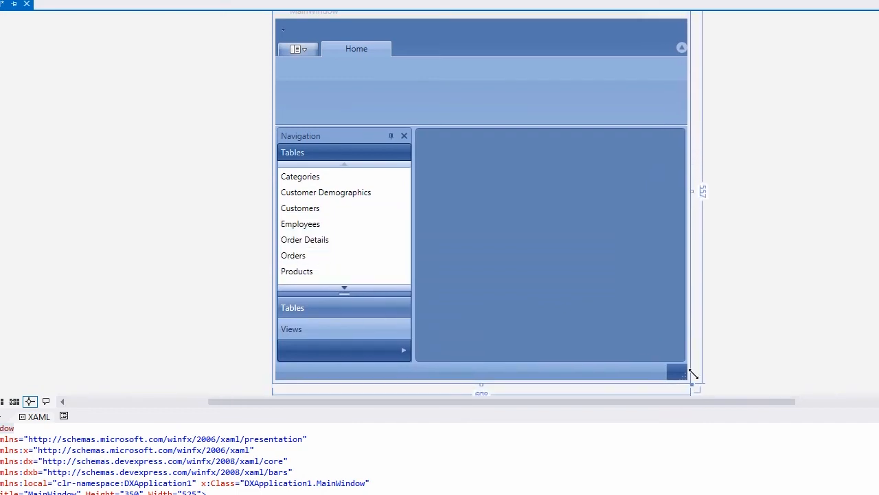
pyautogui.moveTo(694, 374); pyautogui.dragTo(704, 368)
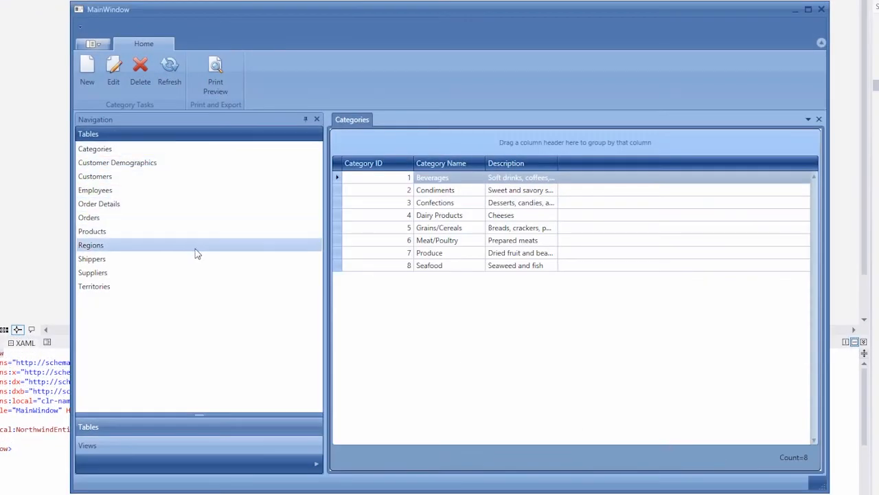
pyautogui.moveTo(107, 118)
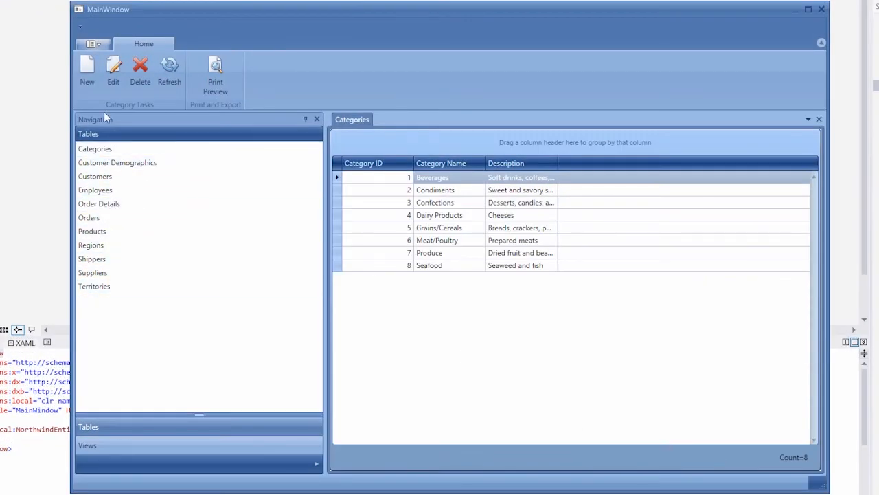
pyautogui.moveTo(266, 95)
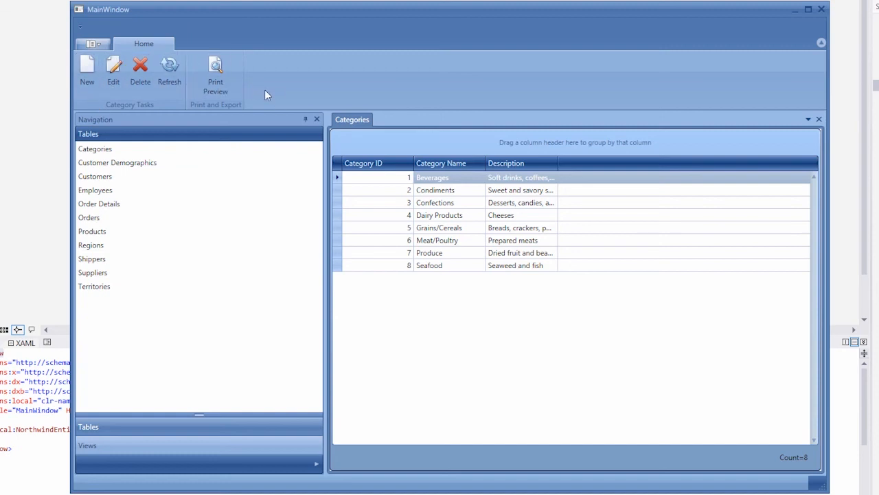
pyautogui.moveTo(349, 123)
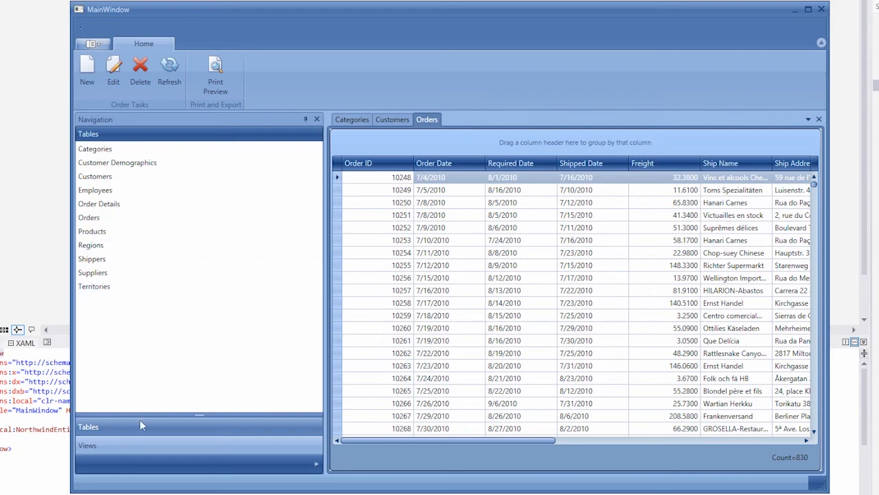
# Step: Open the Alphabetical list of products and Invoices views as tabs, then return to the Categories grid
pyautogui.click(88, 445)
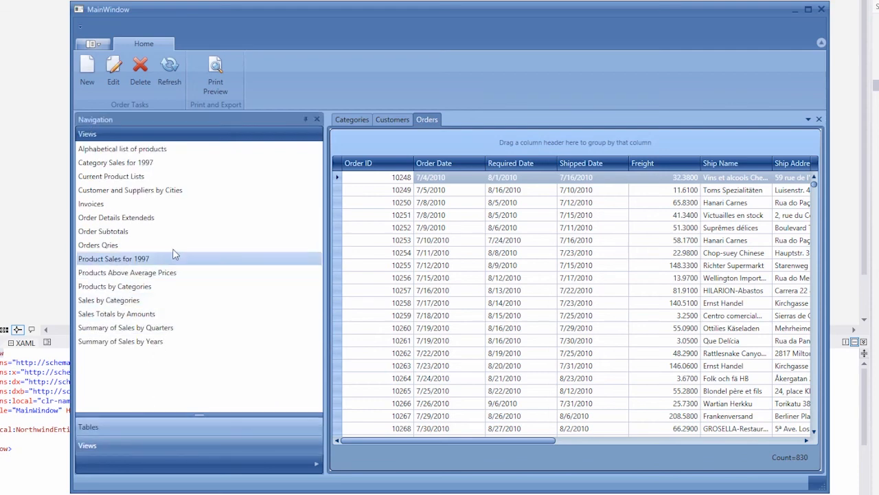
pyautogui.click(123, 149)
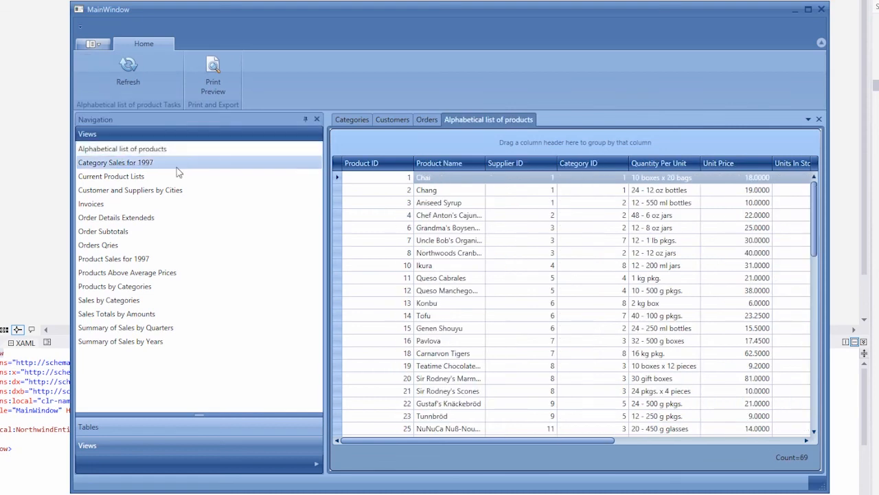
pyautogui.click(90, 204)
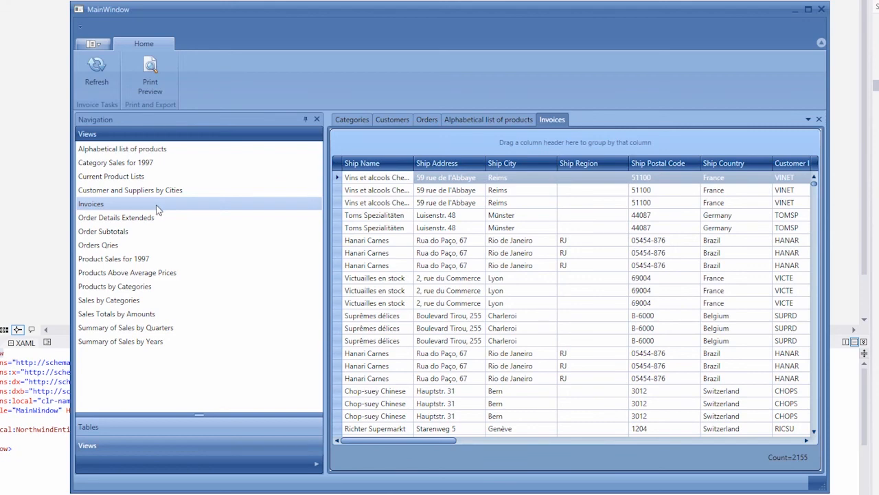
pyautogui.click(352, 118)
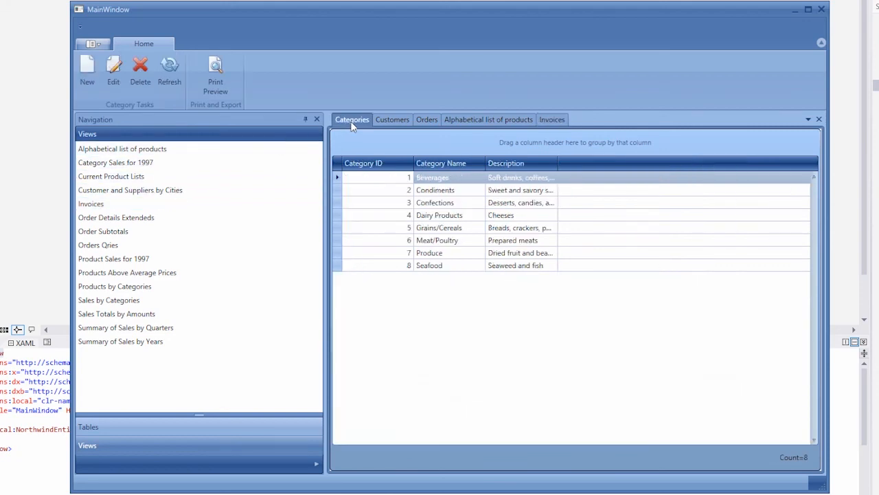
pyautogui.moveTo(351, 178)
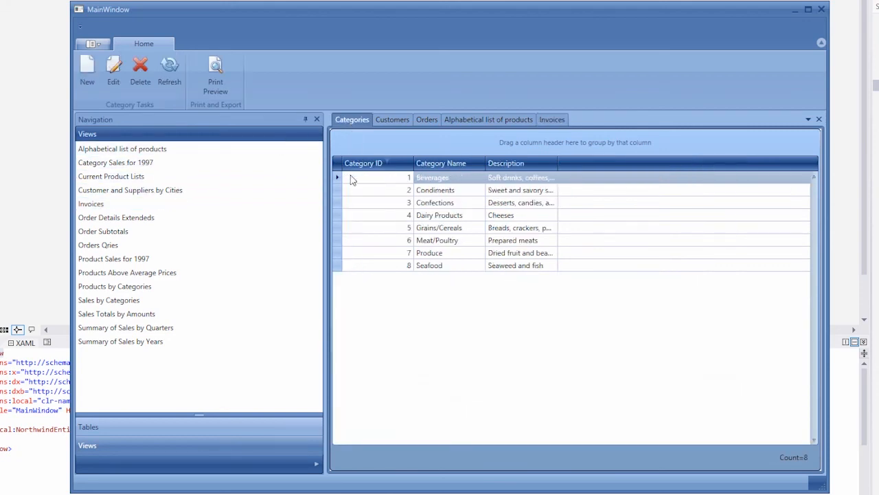
pyautogui.click(435, 201)
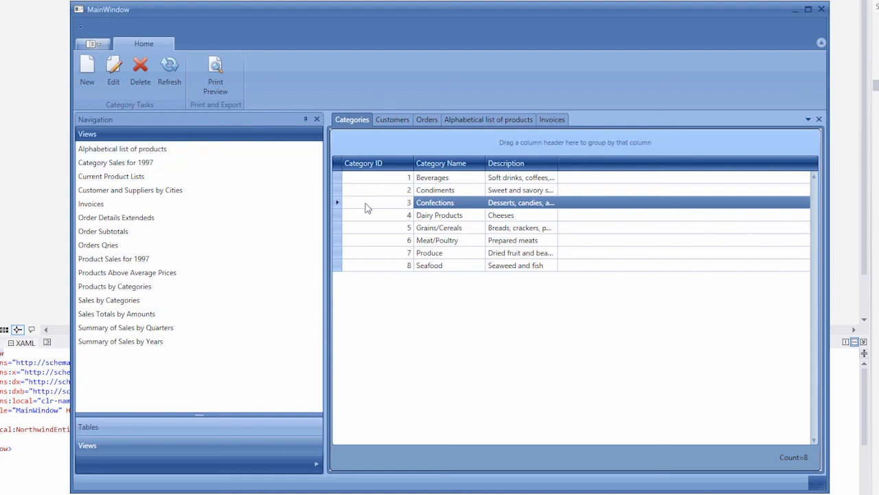
pyautogui.doubleClick(448, 202)
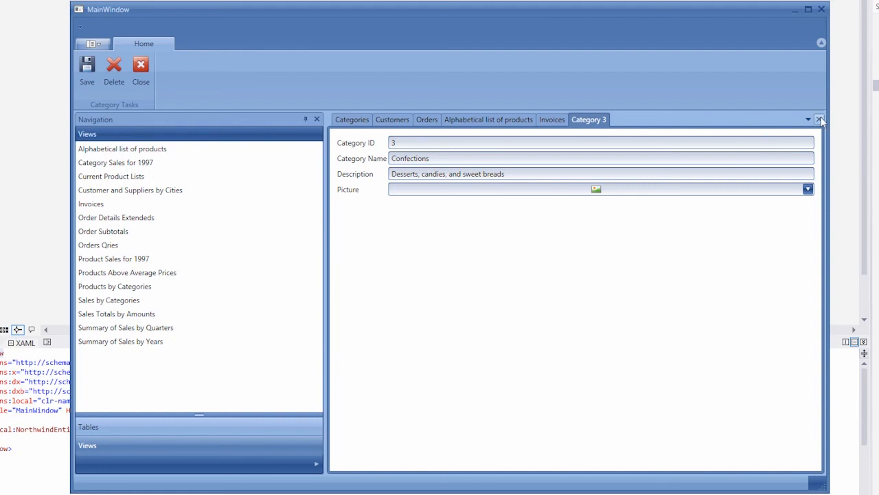
pyautogui.click(819, 118)
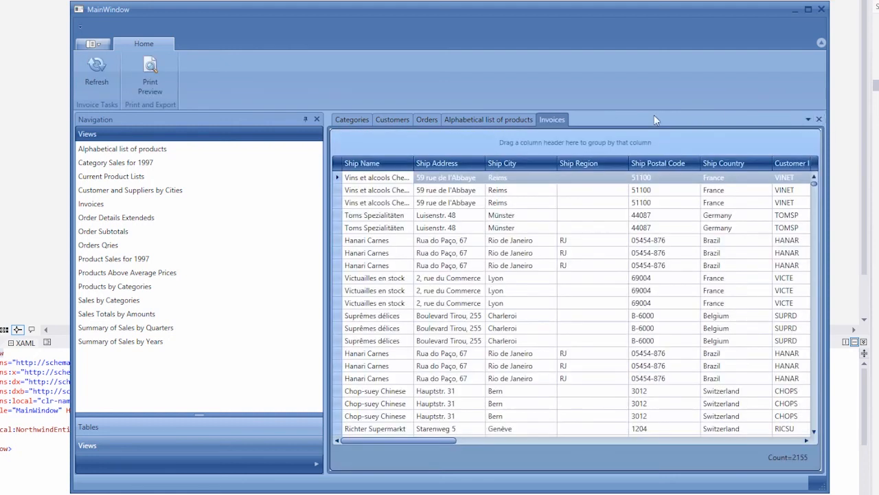
pyautogui.click(352, 118)
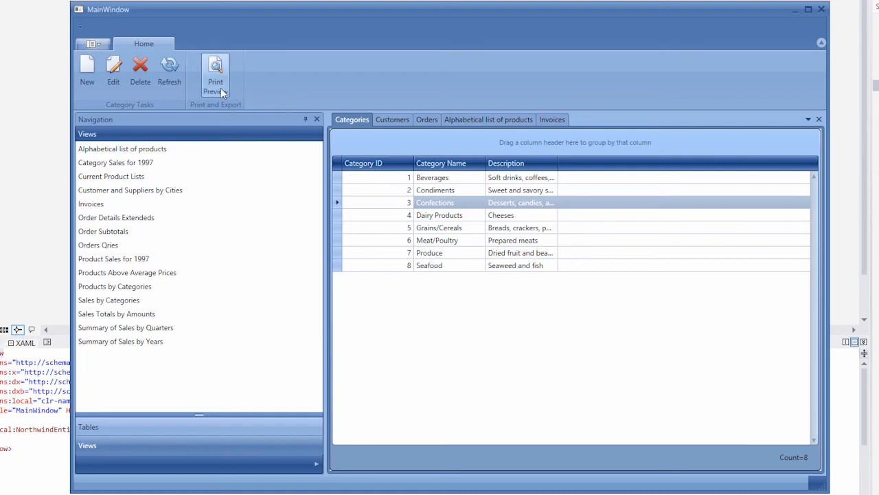
pyautogui.click(215, 69)
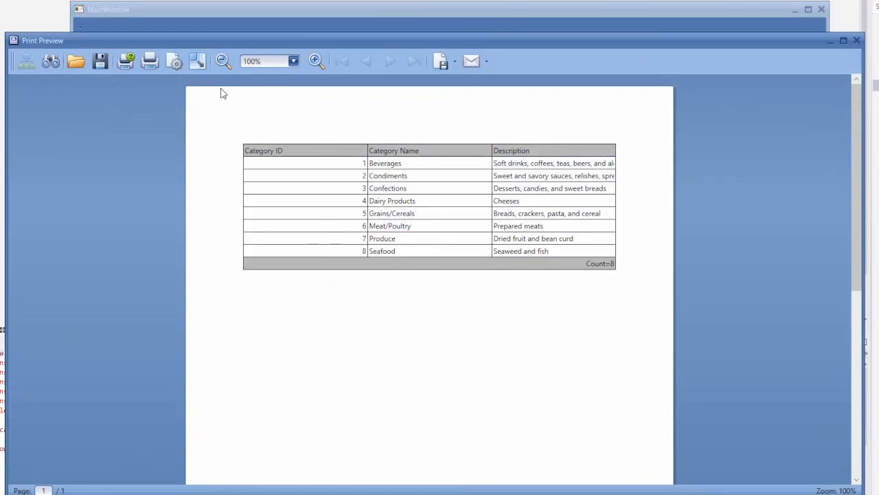
pyautogui.moveTo(846, 33)
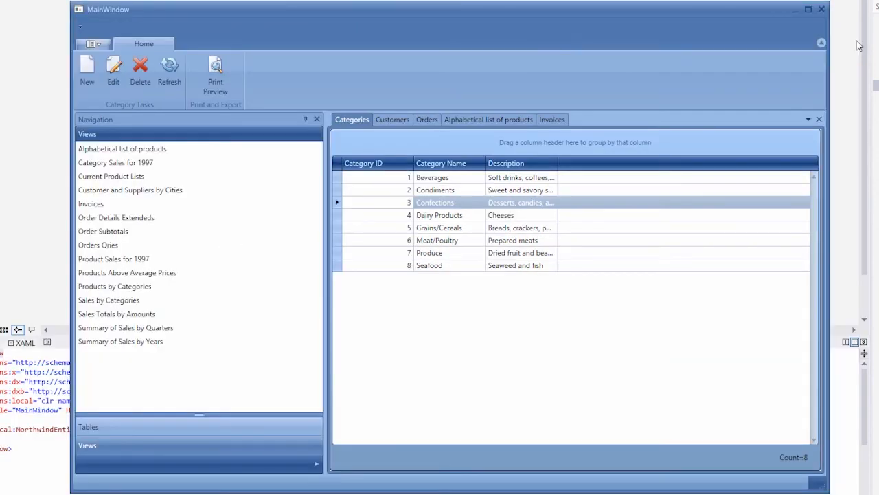
pyautogui.moveTo(820, 11)
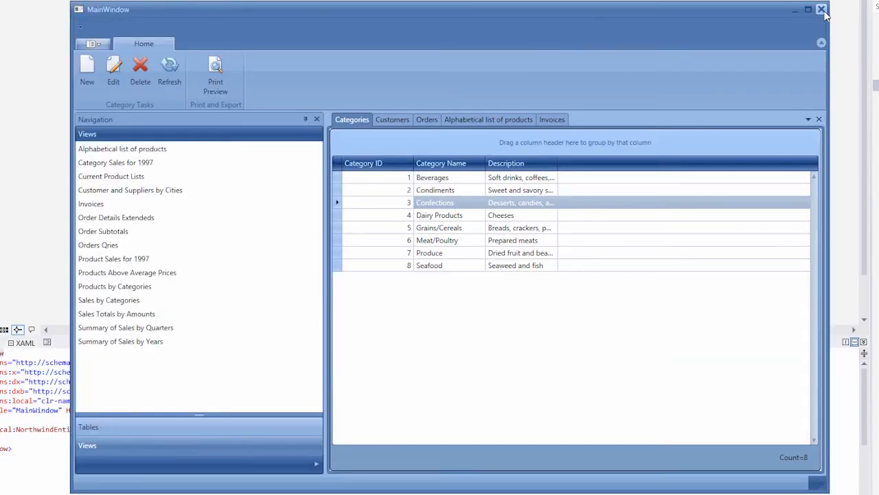